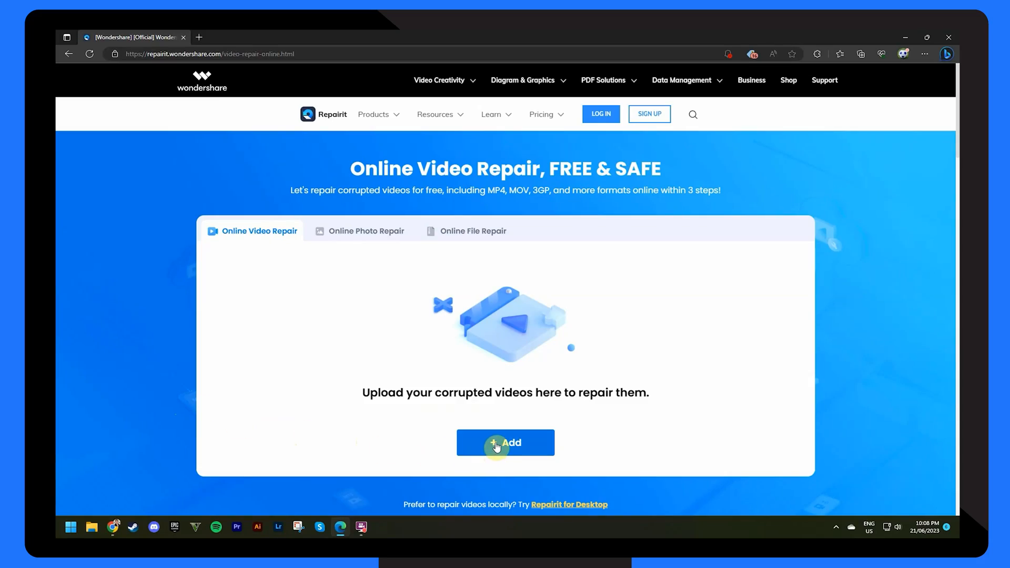
# Upload Corrupt Video 2.mov and attach Sample Video as its playable reference clip.
pyautogui.click(505, 443)
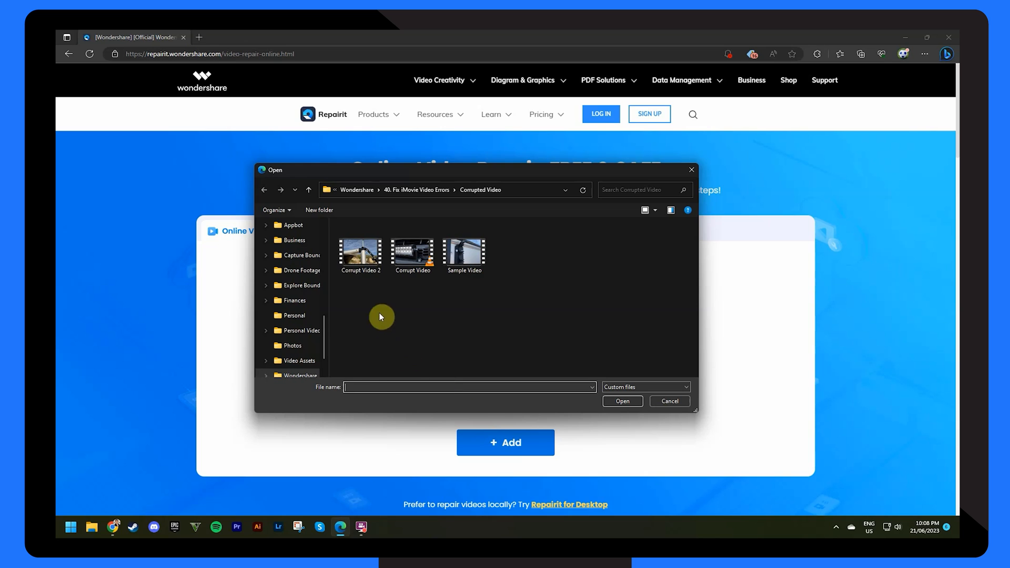
pyautogui.doubleClick(360, 251)
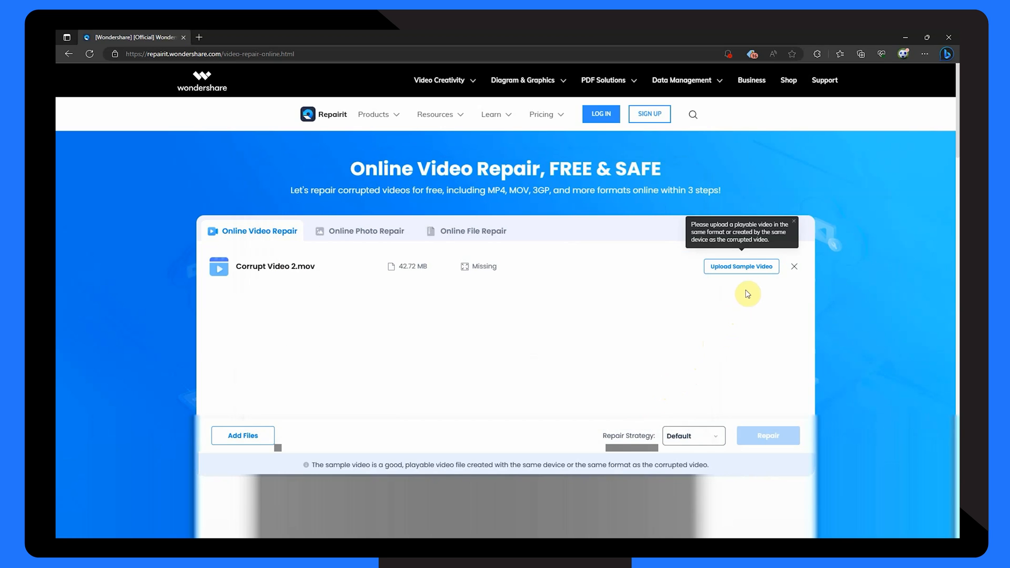
pyautogui.click(741, 267)
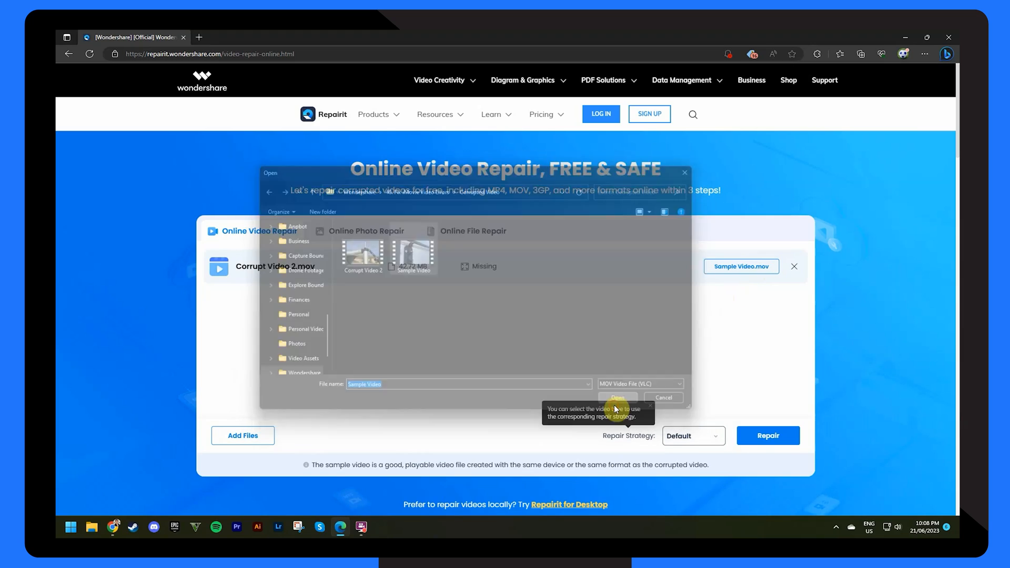
pyautogui.click(617, 398)
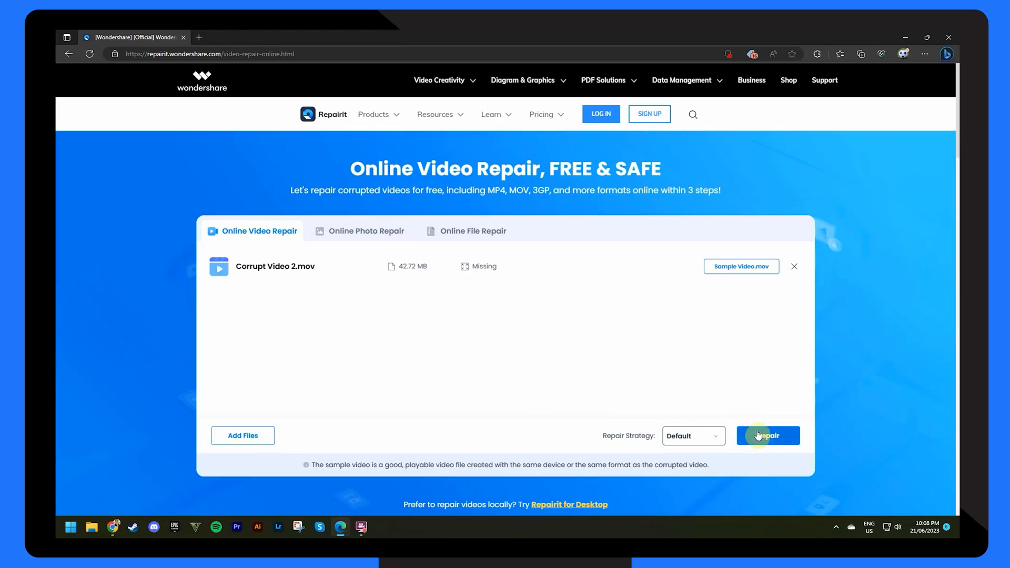
# Run the repair on Corrupt Video 2.mov until it reports Repair Successfully.
pyautogui.click(767, 435)
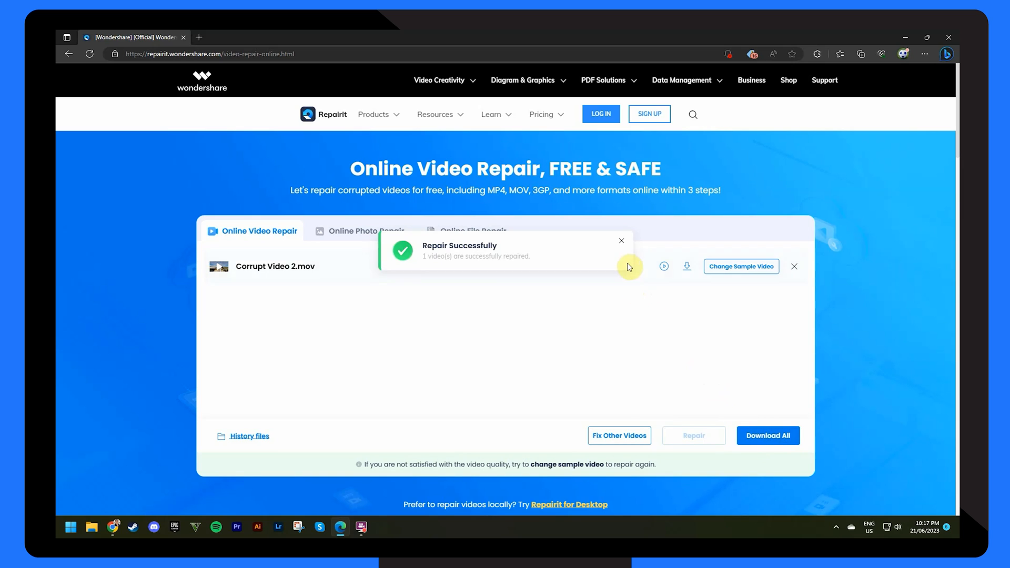
# Dismiss the success toast, preview the repaired MOV playing, then return to the file list.
pyautogui.click(621, 240)
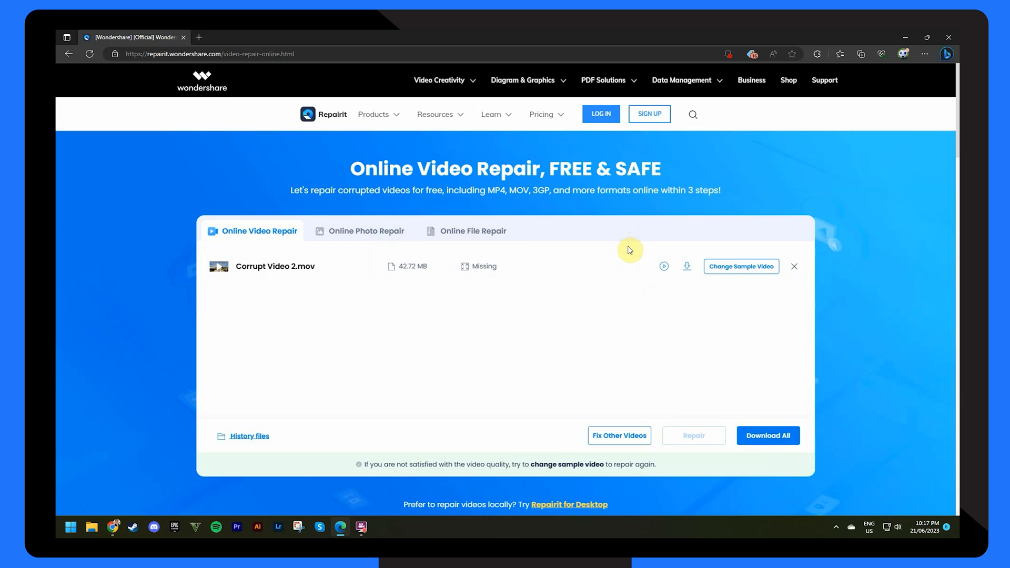
pyautogui.click(665, 267)
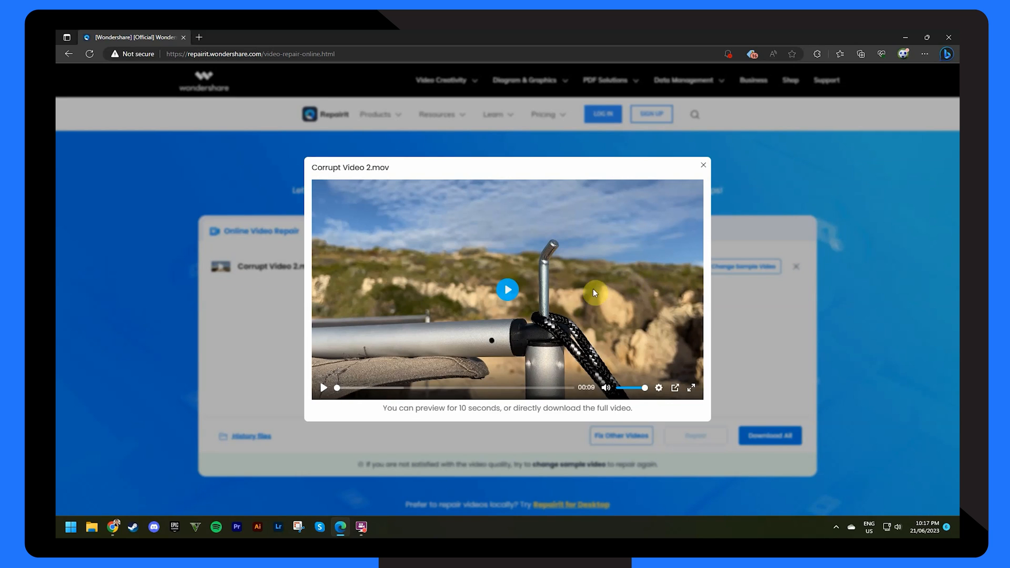
pyautogui.click(508, 289)
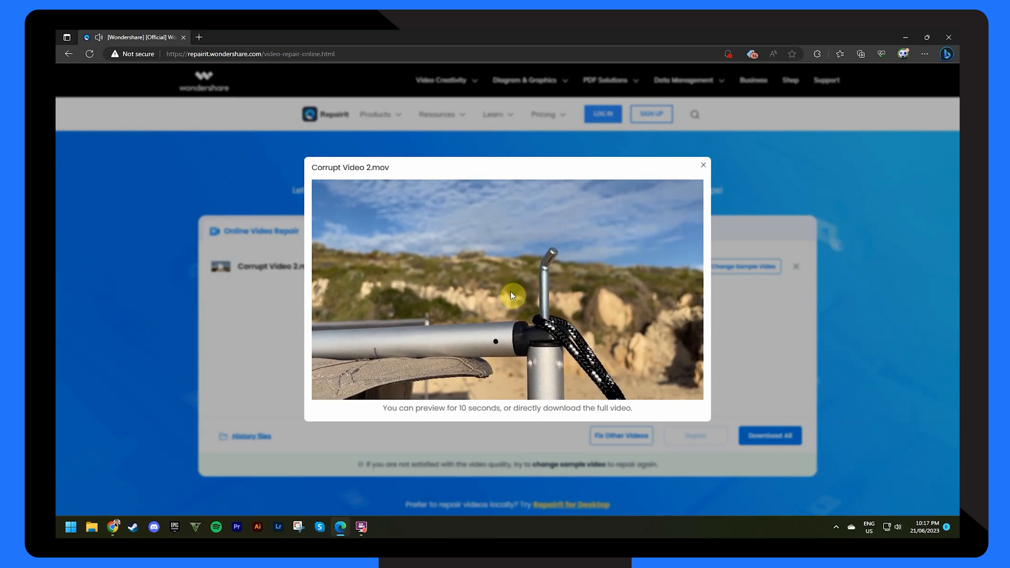
pyautogui.click(703, 166)
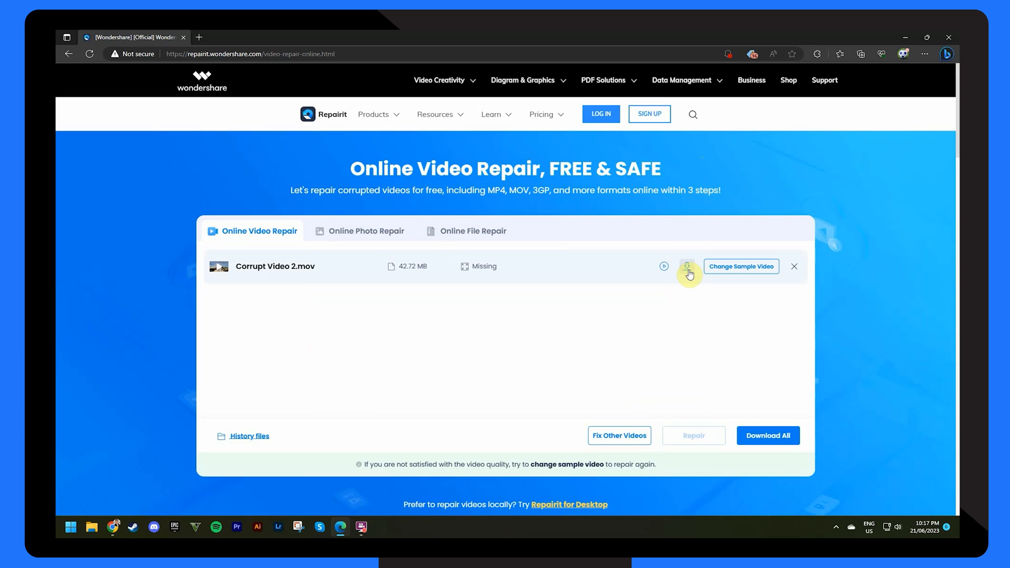
pyautogui.moveTo(705, 320)
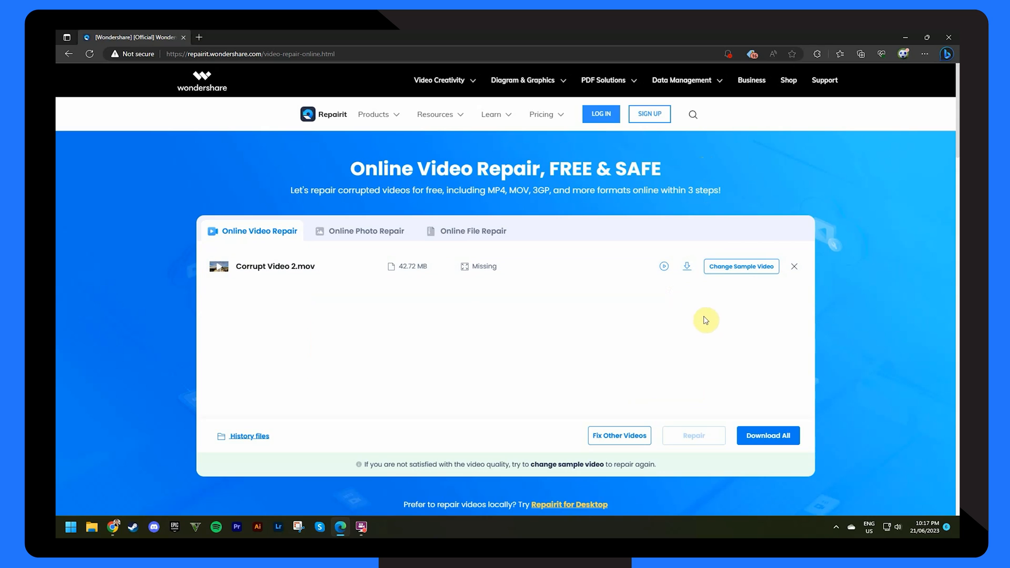